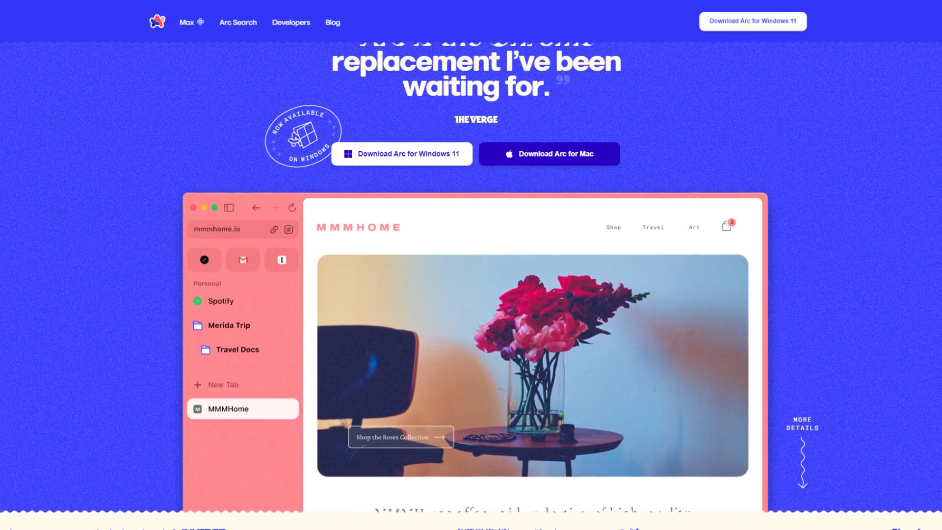
Step: Scroll the arc.net homepage down to the 'Space for the different sides of you' section
{"action": "scroll", "scroll_direction": "down", "scroll_amount": 3}
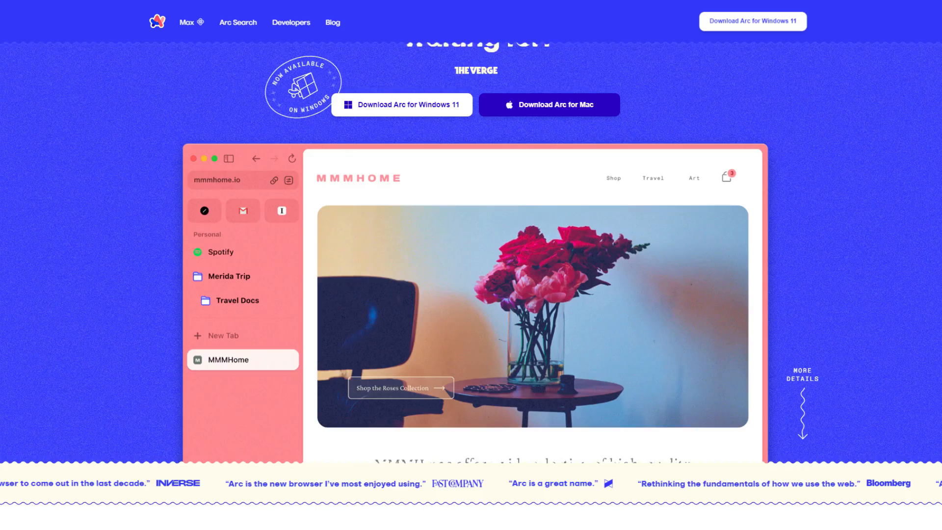
{"action": "scroll", "scroll_direction": "down", "scroll_amount": 3}
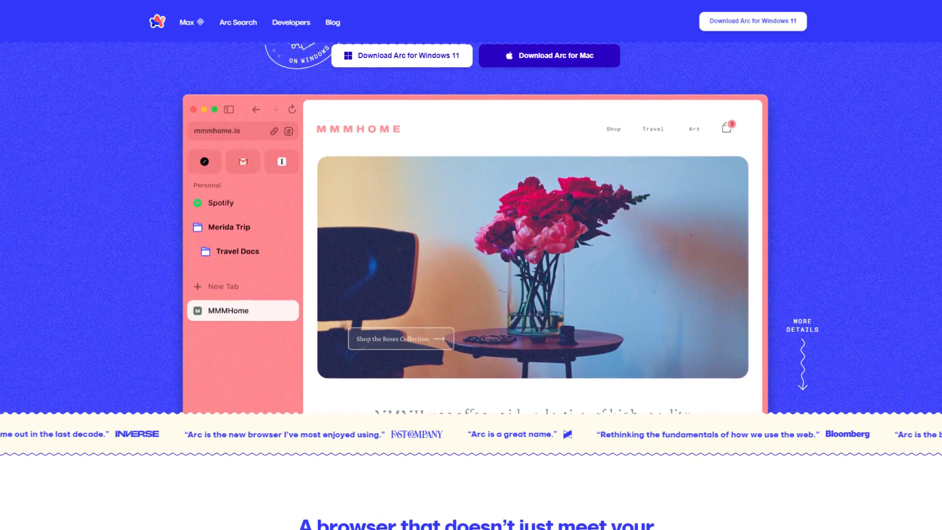
{"action": "scroll", "scroll_direction": "down", "scroll_amount": 3}
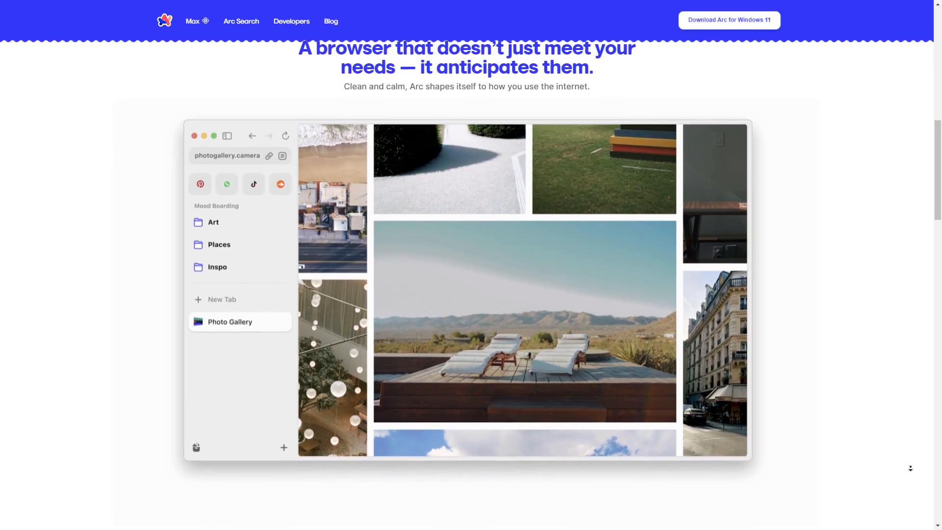
{"action": "scroll", "scroll_direction": "down", "scroll_amount": 3}
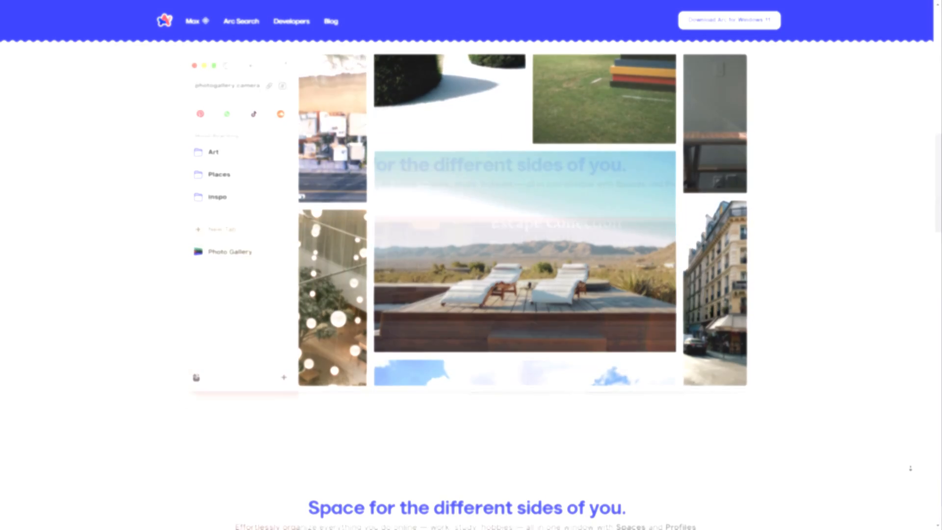
{"action": "scroll", "scroll_direction": "down", "scroll_amount": 3}
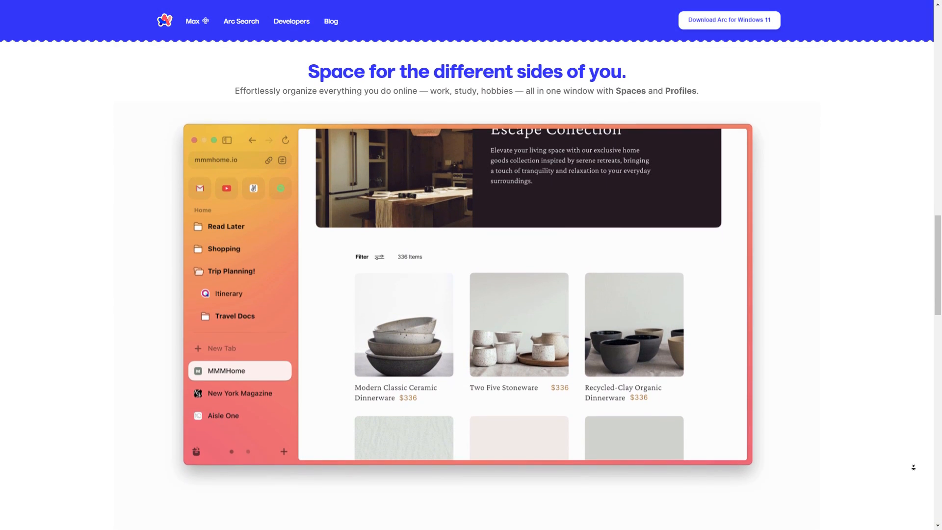
{"action": "scroll", "scroll_direction": "down", "scroll_amount": 3}
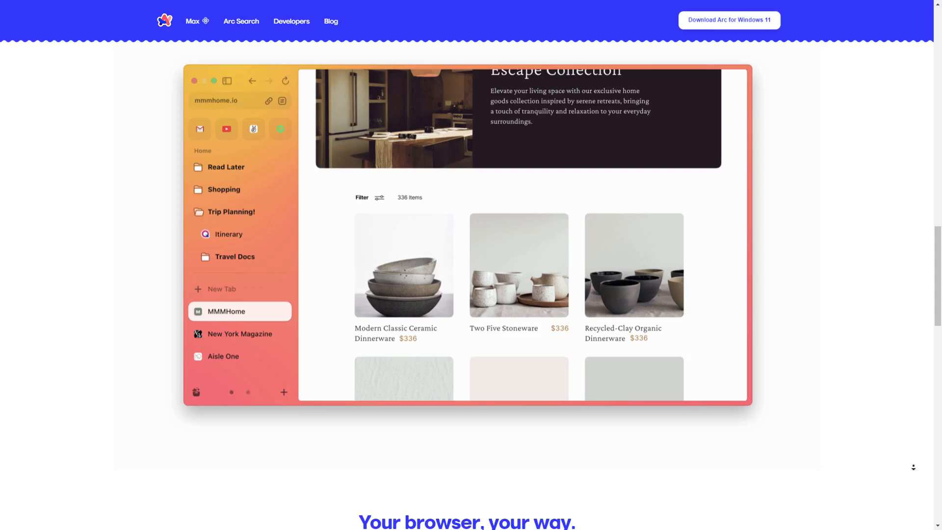
{"action": "left_click", "coordinate": [728, 20]}
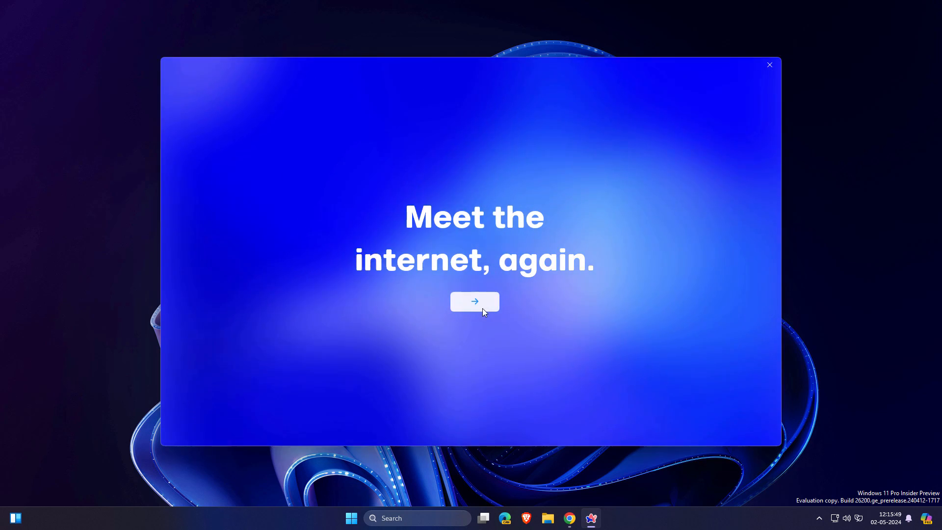
Step: Complete onboarding: choose a browser, import its recommended bookmarks, and get started
{"action": "left_click", "coordinate": [474, 302]}
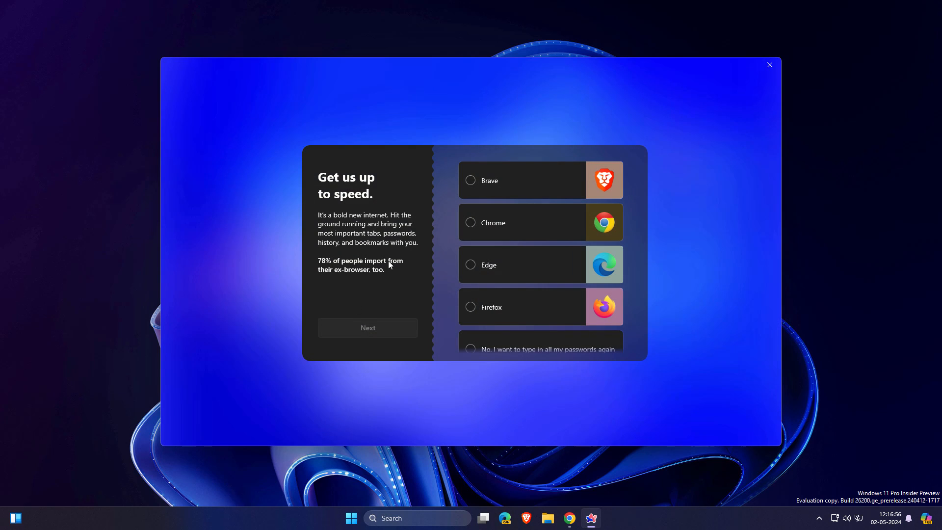
{"action": "left_click", "coordinate": [470, 223]}
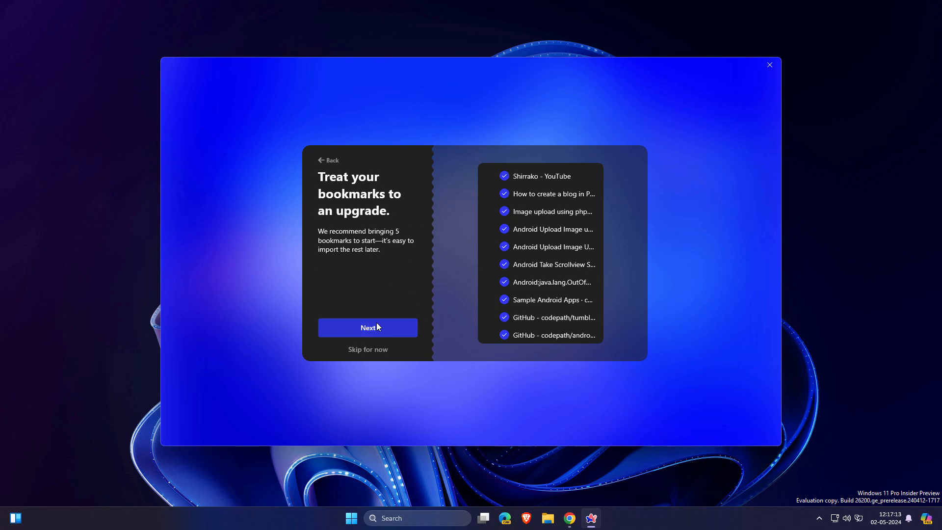
{"action": "left_click", "coordinate": [367, 327]}
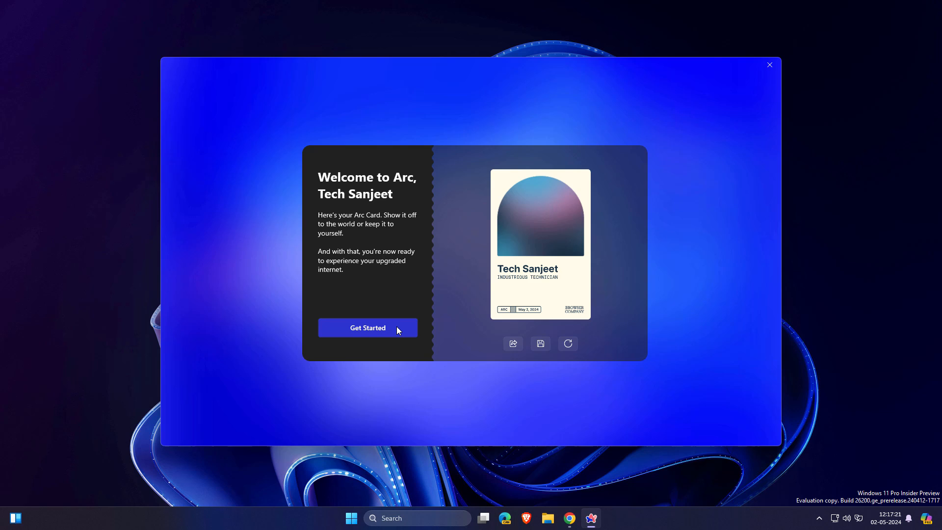
{"action": "left_click", "coordinate": [367, 327]}
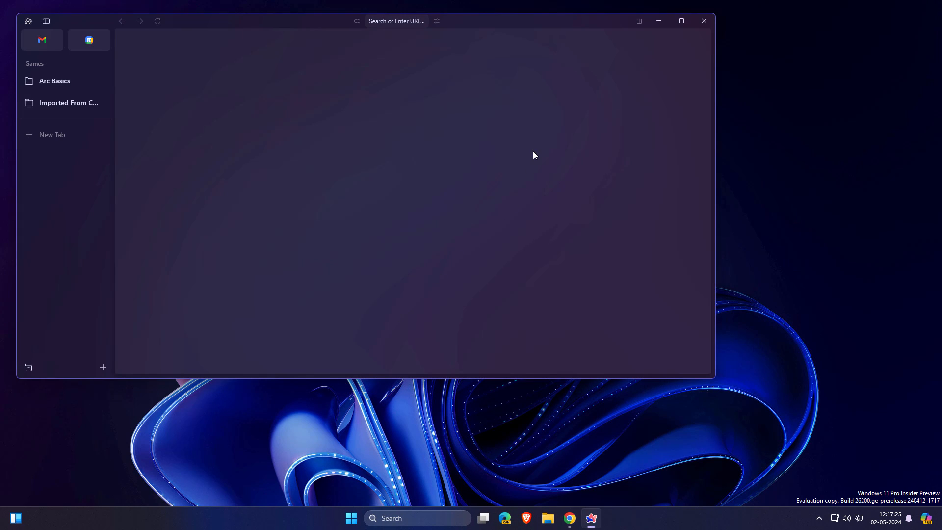
Step: Close the window, relaunch Arc from the taskbar and focus the Google search box
{"action": "left_click", "coordinate": [702, 20]}
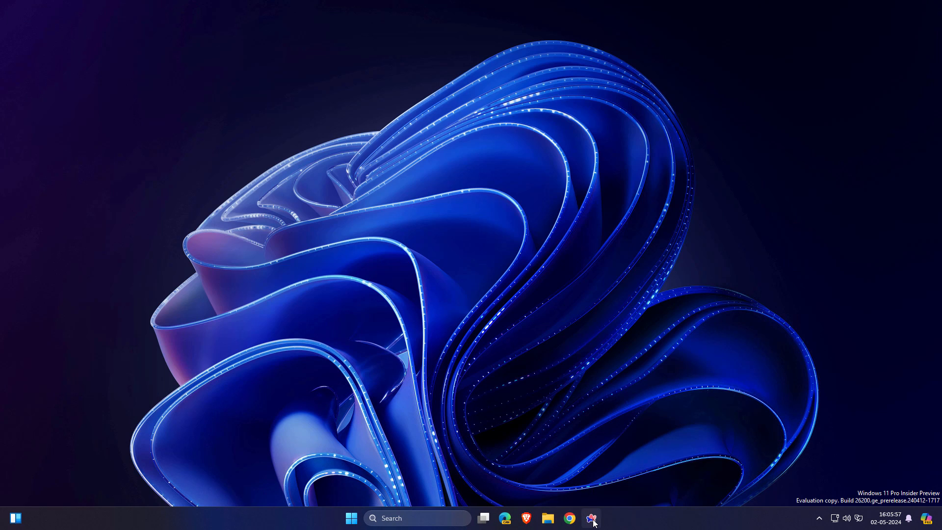
{"action": "left_click", "coordinate": [592, 519]}
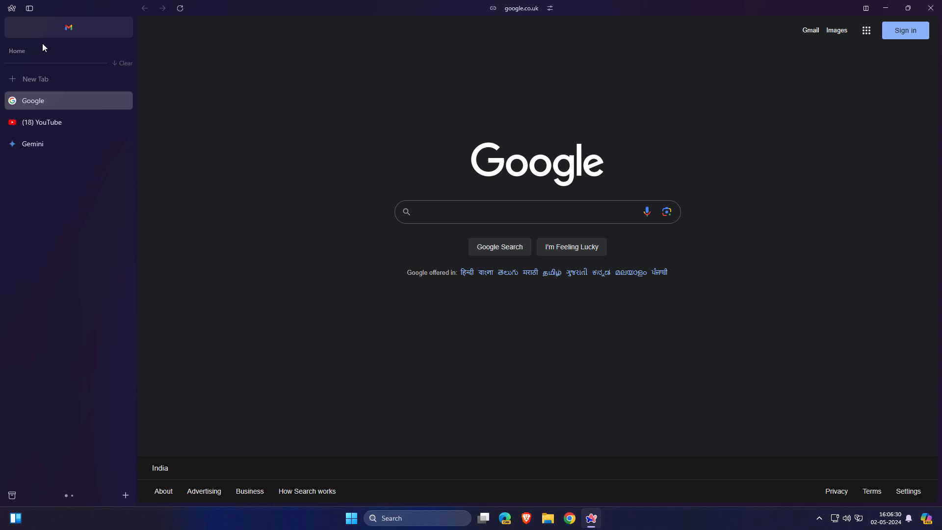
{"action": "mouse_move", "coordinate": [41, 70]}
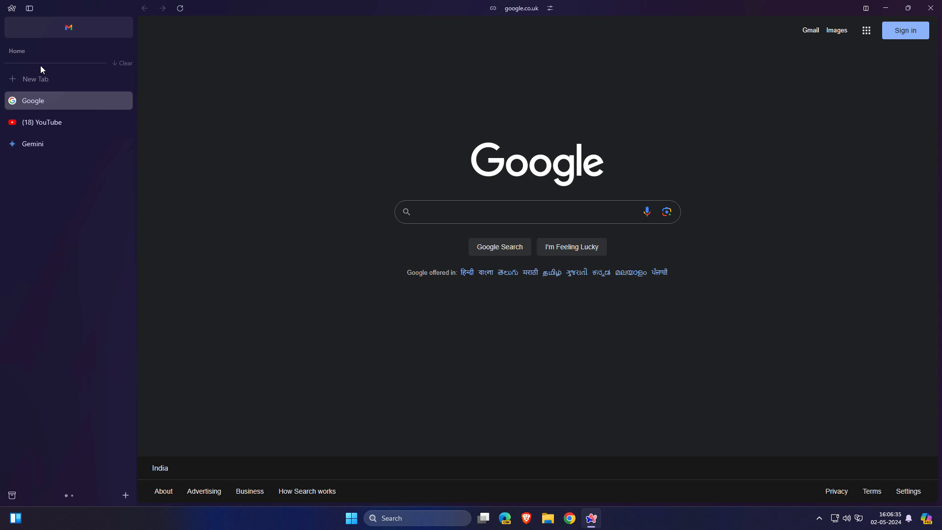
{"action": "left_click", "coordinate": [528, 212]}
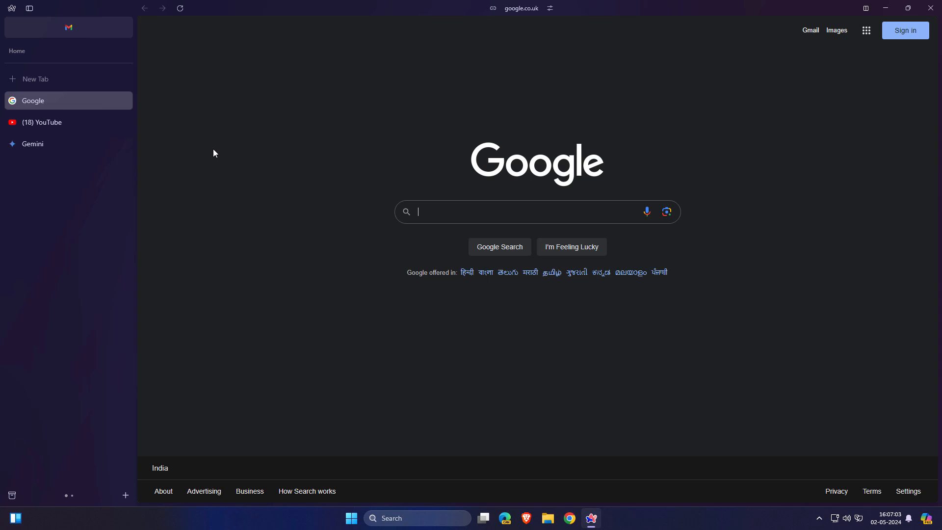
{"action": "mouse_move", "coordinate": [323, 96]}
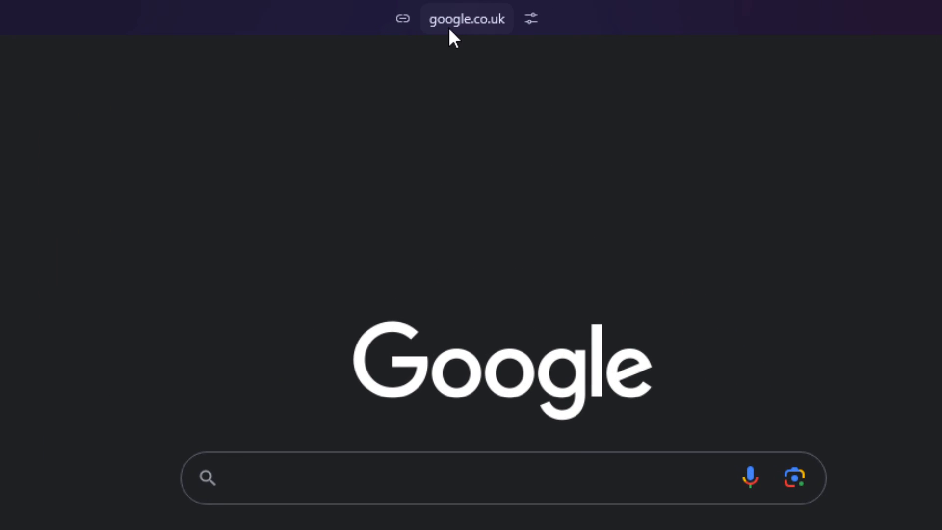
{"action": "left_click", "coordinate": [531, 19]}
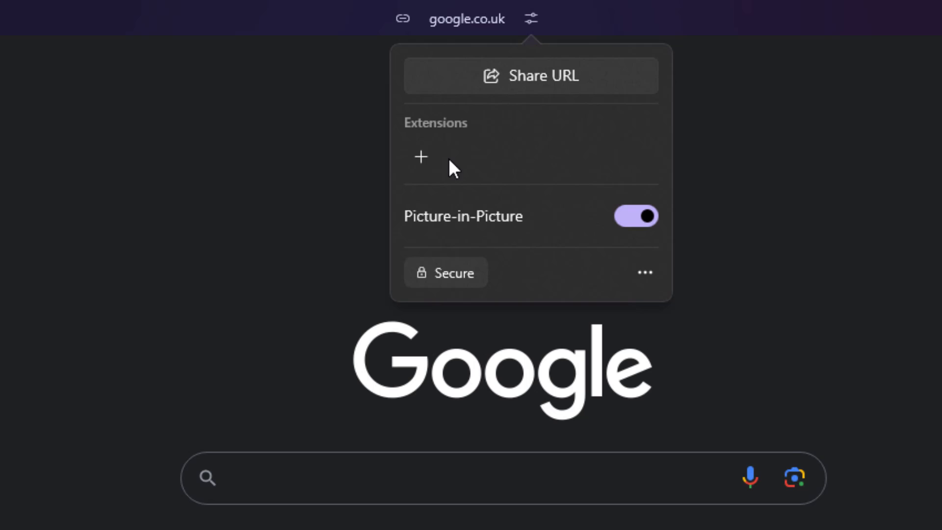
{"action": "mouse_move", "coordinate": [509, 252]}
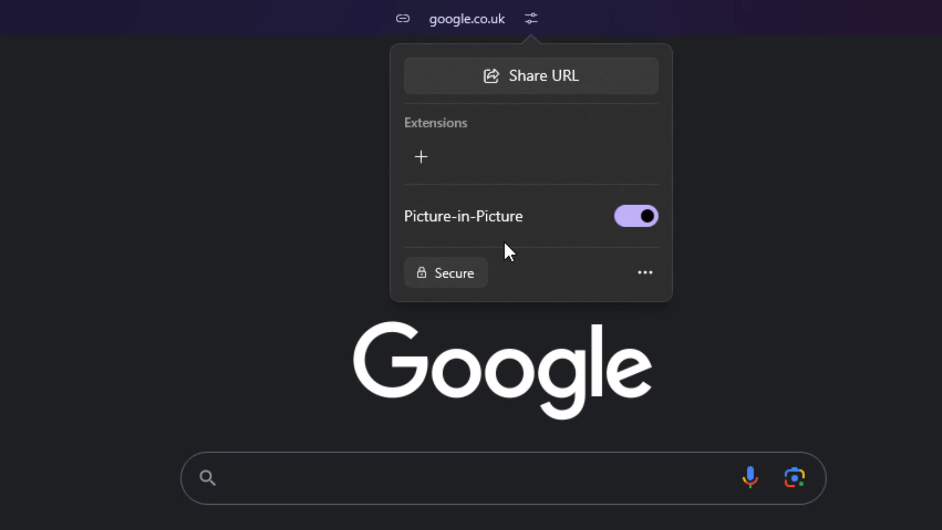
{"action": "left_click", "coordinate": [644, 272]}
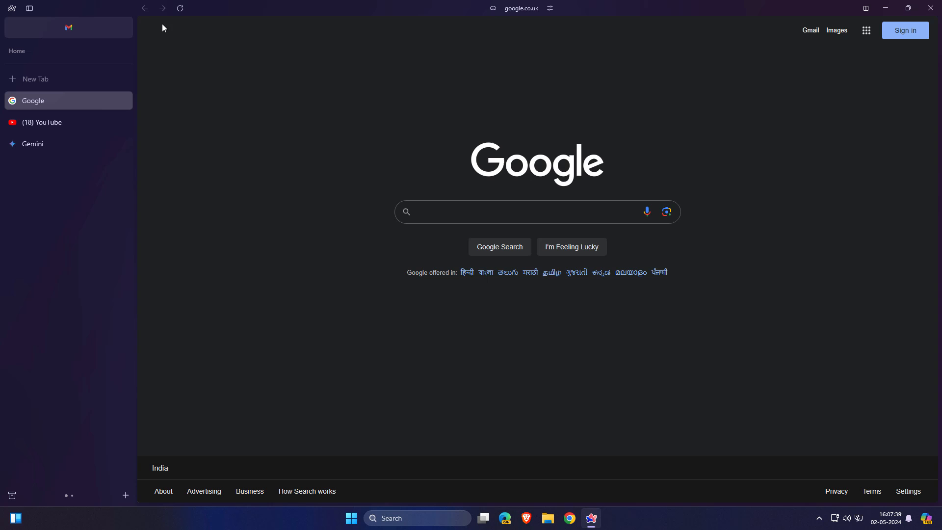
{"action": "mouse_move", "coordinate": [149, 42]}
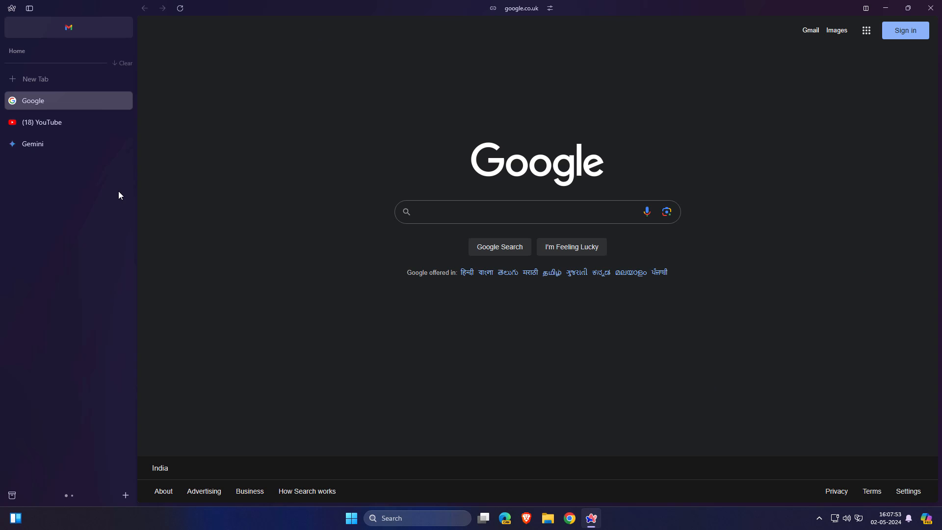
{"action": "mouse_move", "coordinate": [36, 78]}
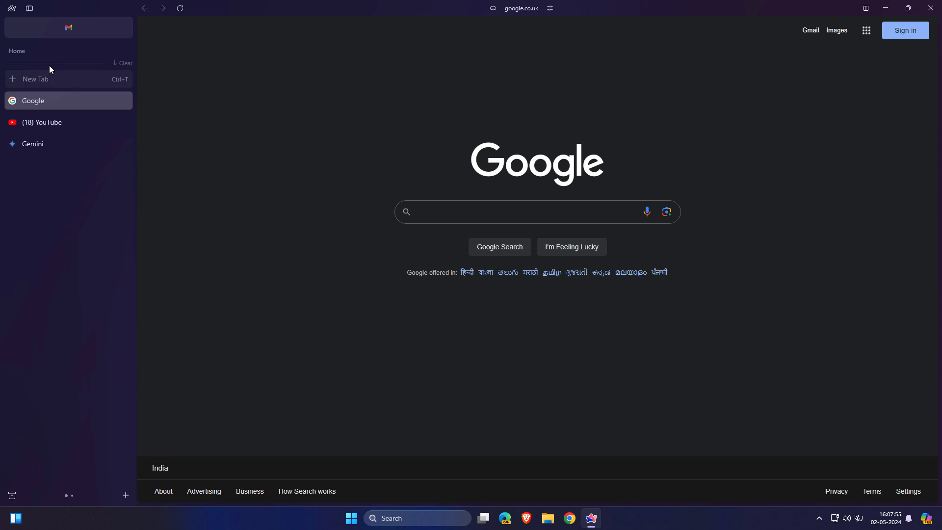
{"action": "mouse_move", "coordinate": [70, 138]}
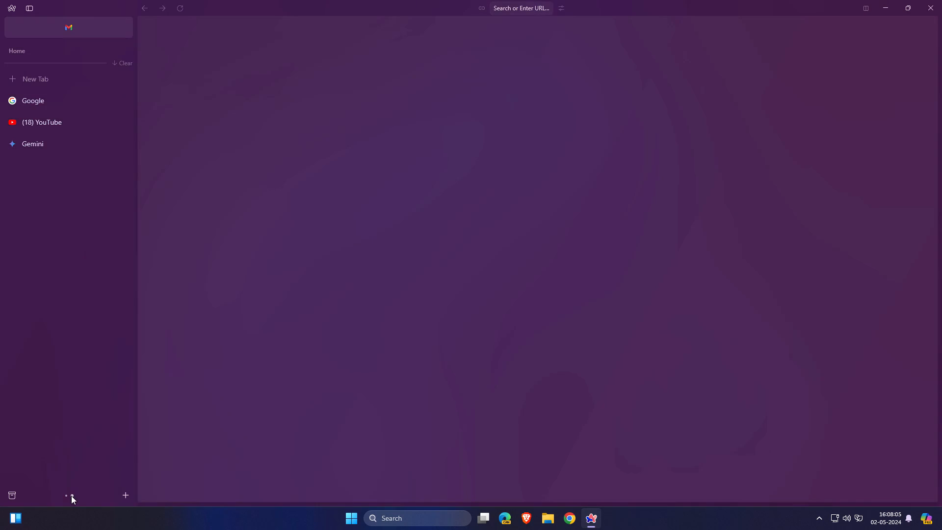
{"action": "left_click", "coordinate": [33, 100]}
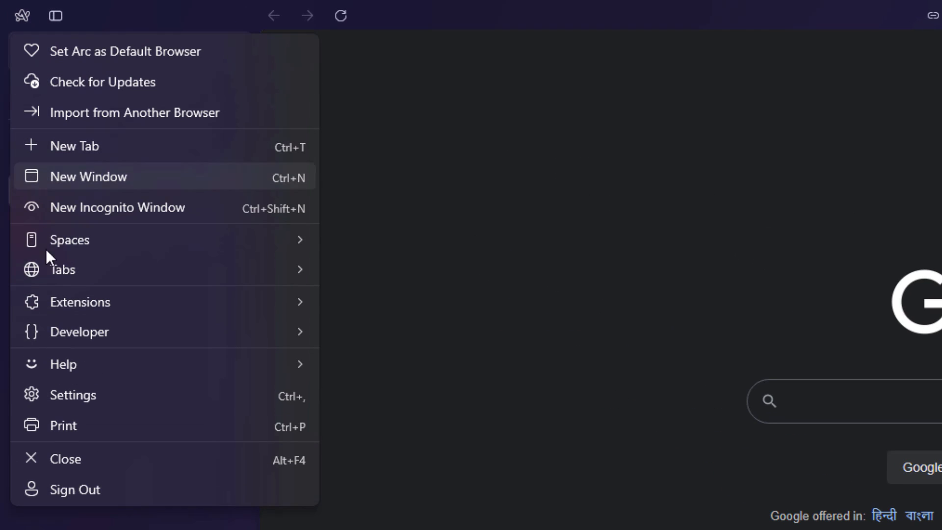
{"action": "mouse_move", "coordinate": [69, 239]}
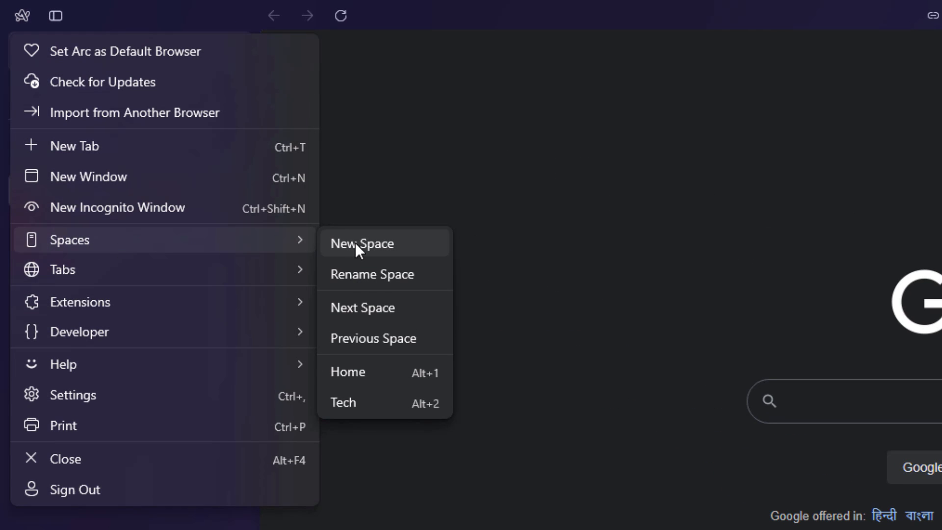
Step: Start a new space named Entertainment and bring up its theme colour choices
{"action": "left_click", "coordinate": [362, 242]}
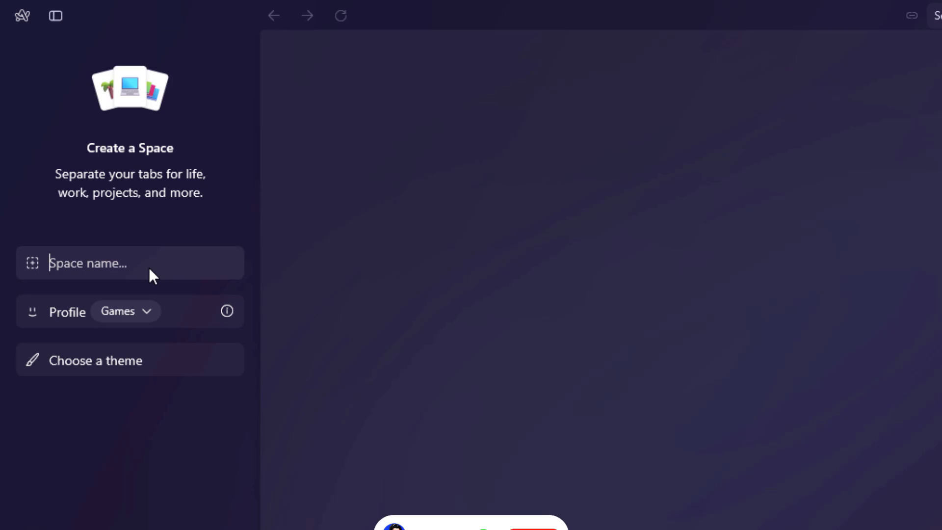
{"action": "left_click", "coordinate": [125, 311]}
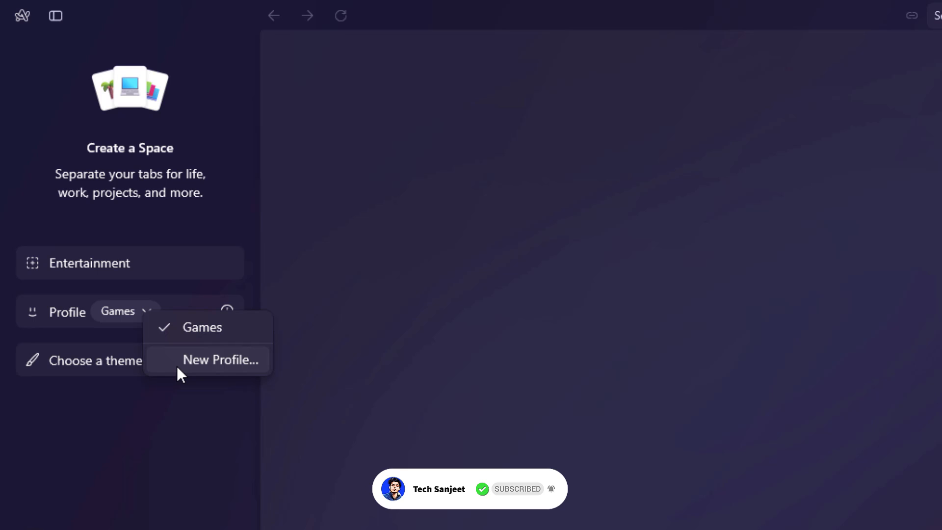
{"action": "left_click", "coordinate": [95, 360]}
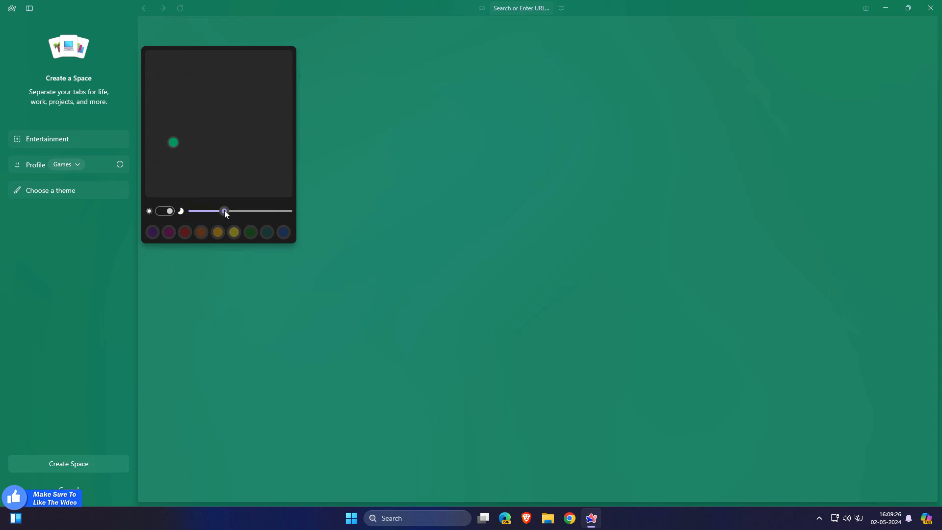
Step: Tone down the green theme colour and create the Entertainment space
{"action": "left_click_drag", "start_coordinate": [224, 211], "coordinate": [286, 211]}
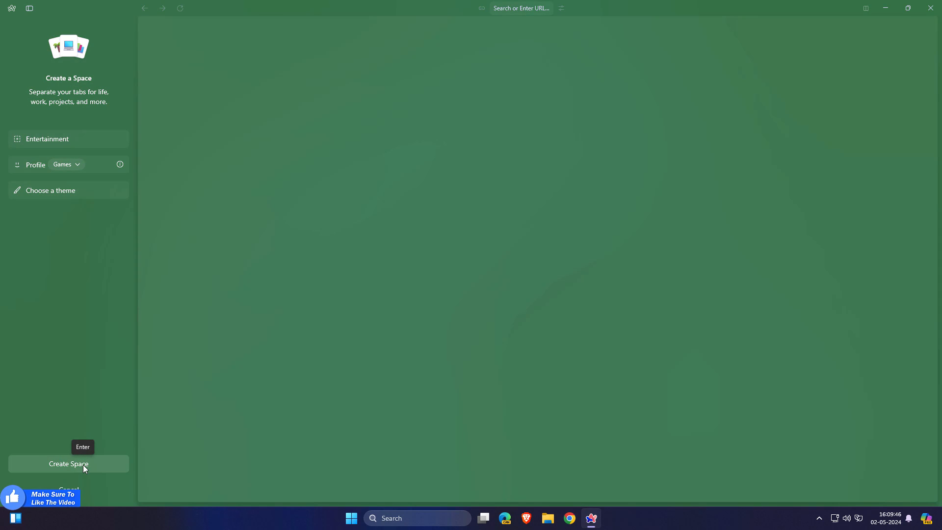
{"action": "left_click", "coordinate": [69, 463]}
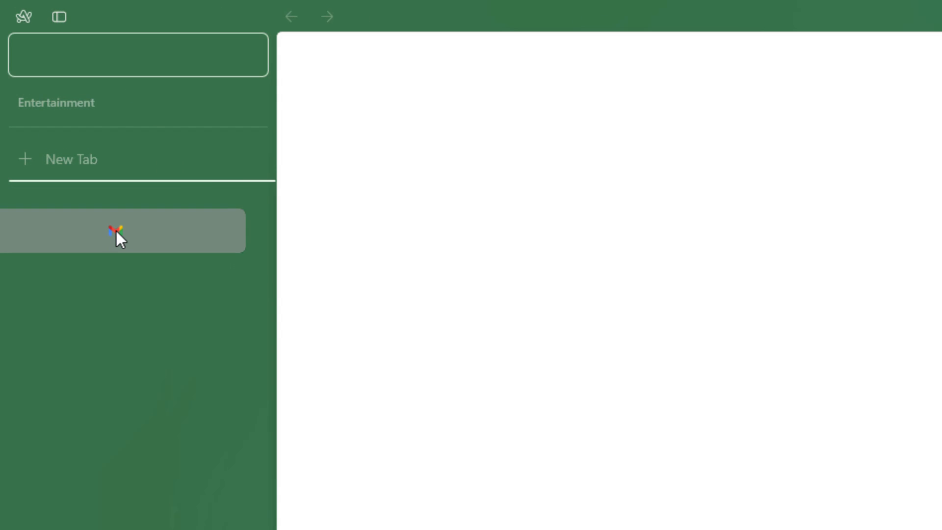
{"action": "left_click", "coordinate": [119, 231]}
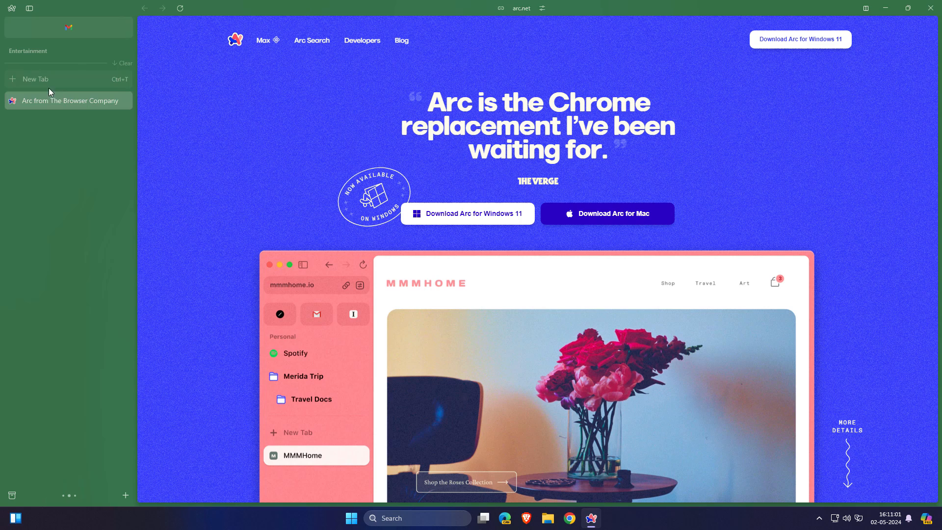
{"action": "right_click", "coordinate": [27, 51]}
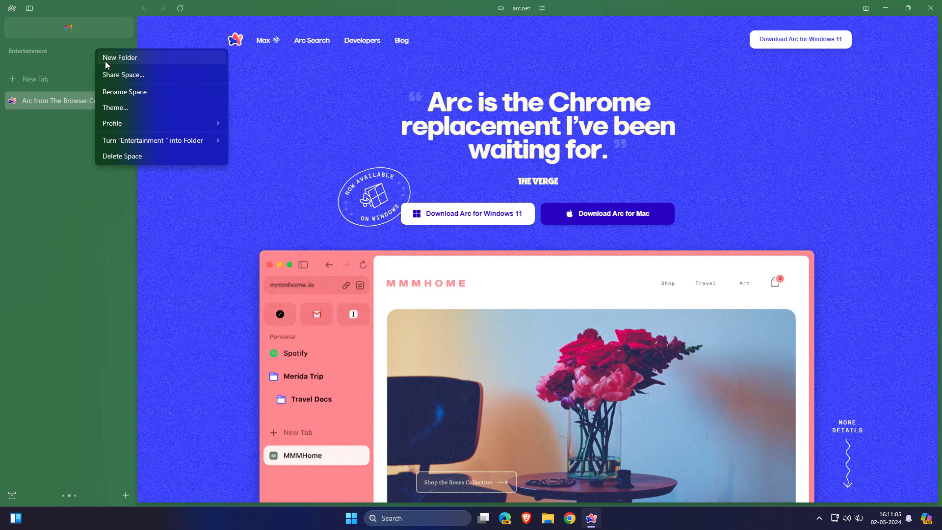
{"action": "mouse_move", "coordinate": [120, 92]}
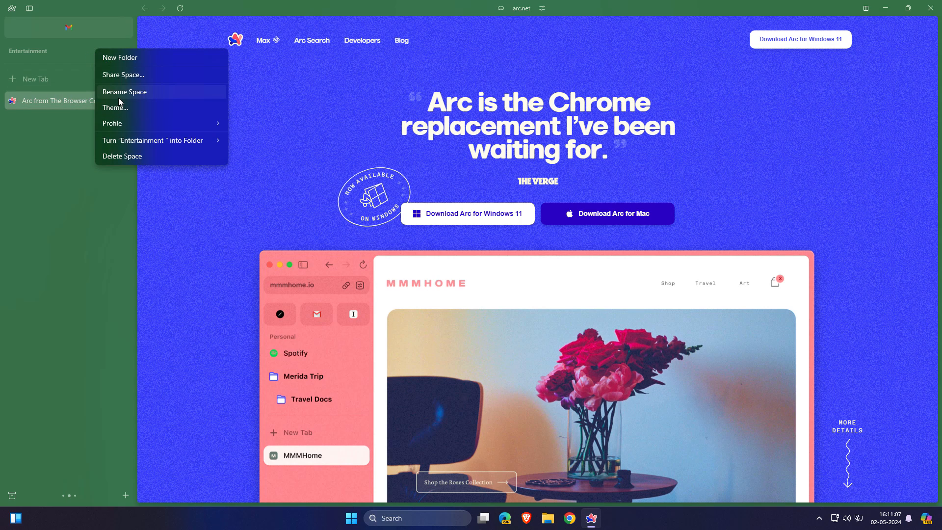
{"action": "left_click", "coordinate": [114, 108]}
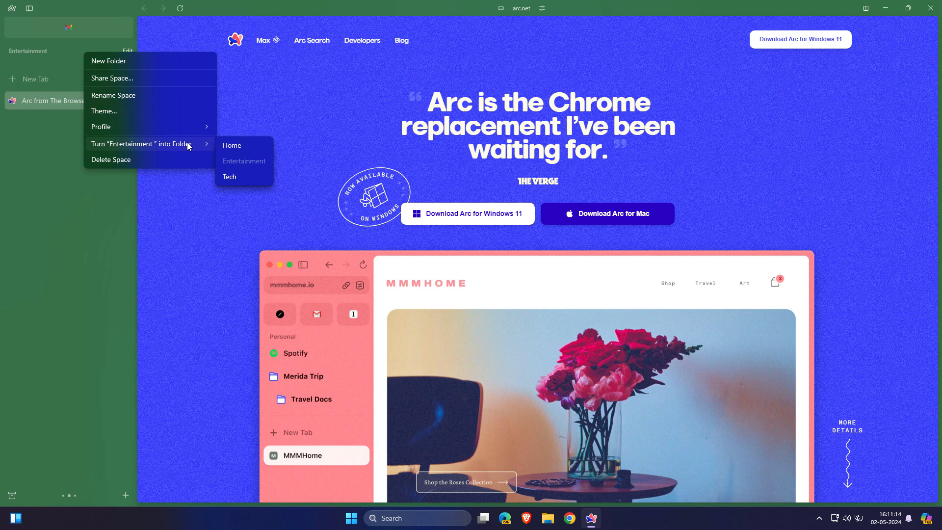
{"action": "mouse_move", "coordinate": [231, 146]}
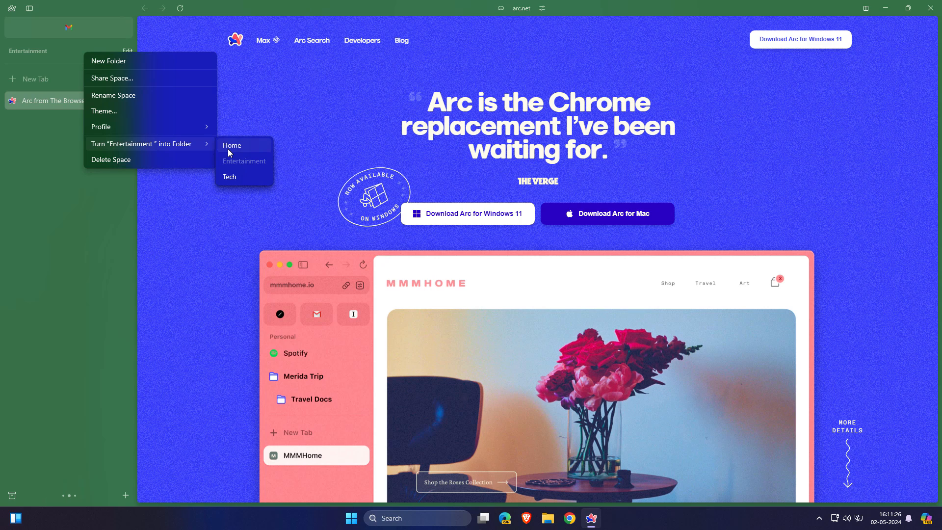
{"action": "mouse_move", "coordinate": [153, 166]}
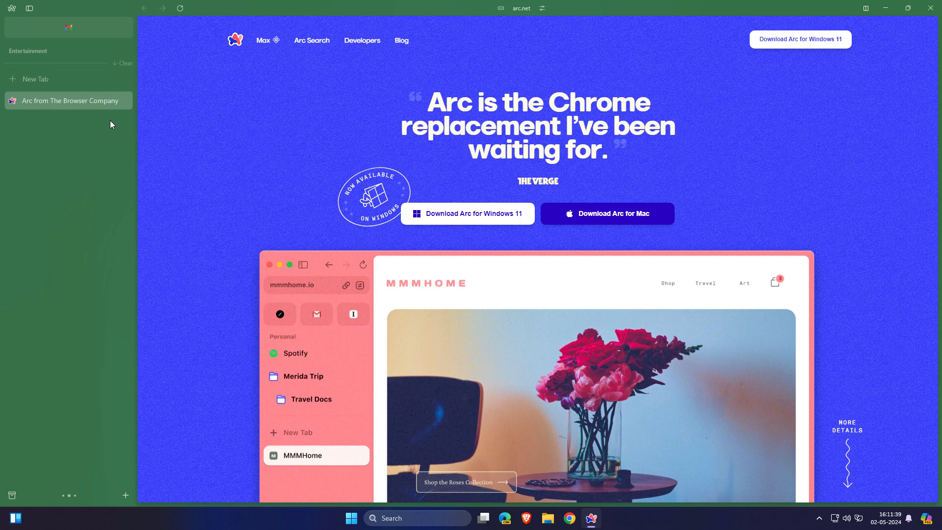
{"action": "mouse_move", "coordinate": [125, 72]}
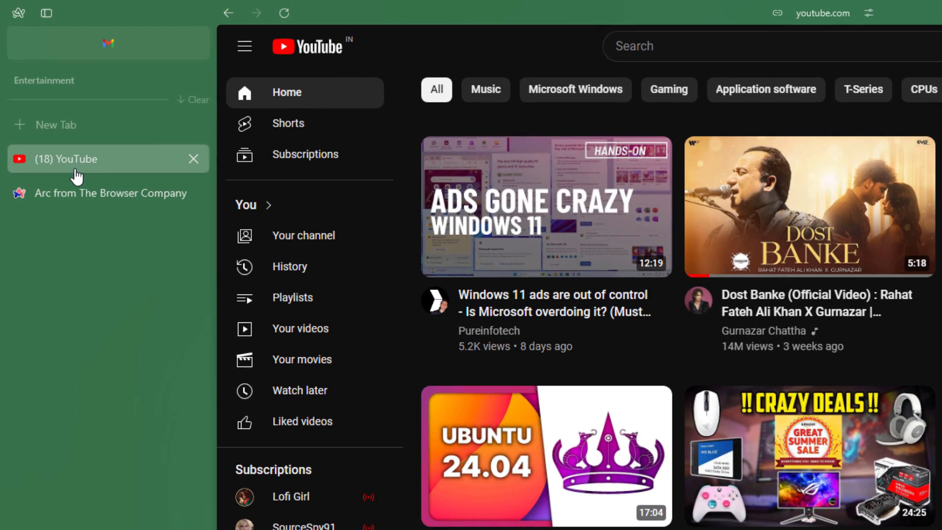
Step: Duplicate the YouTube tab from its context menu so it sits below the arc.net tab
{"action": "right_click", "coordinate": [71, 159]}
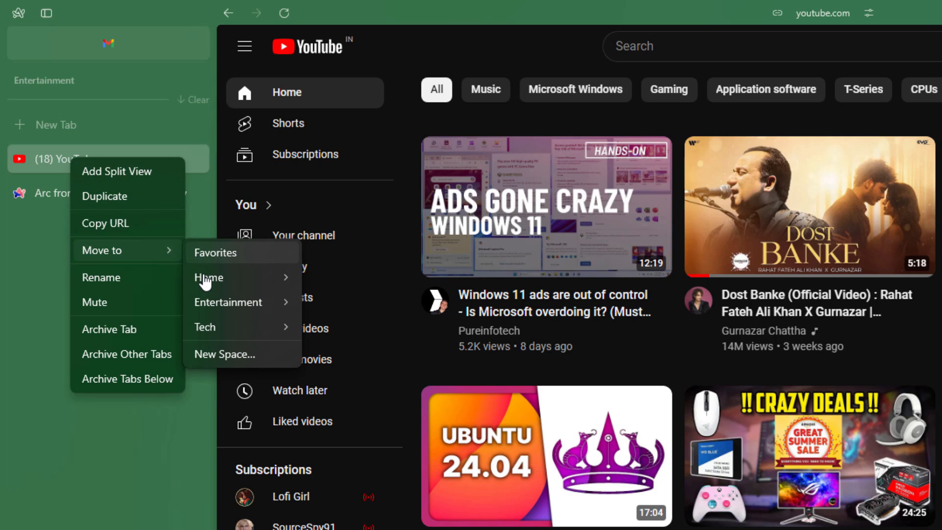
{"action": "mouse_move", "coordinate": [249, 263]}
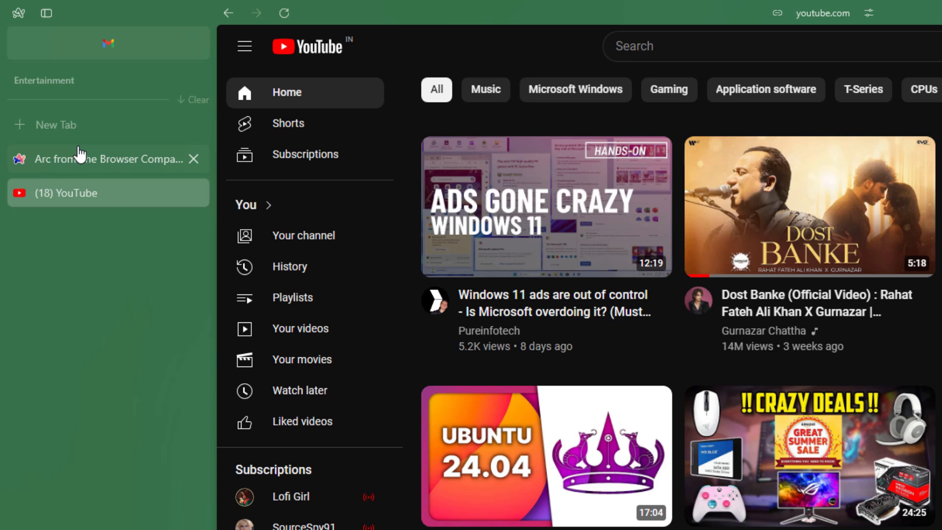
{"action": "right_click", "coordinate": [108, 159]}
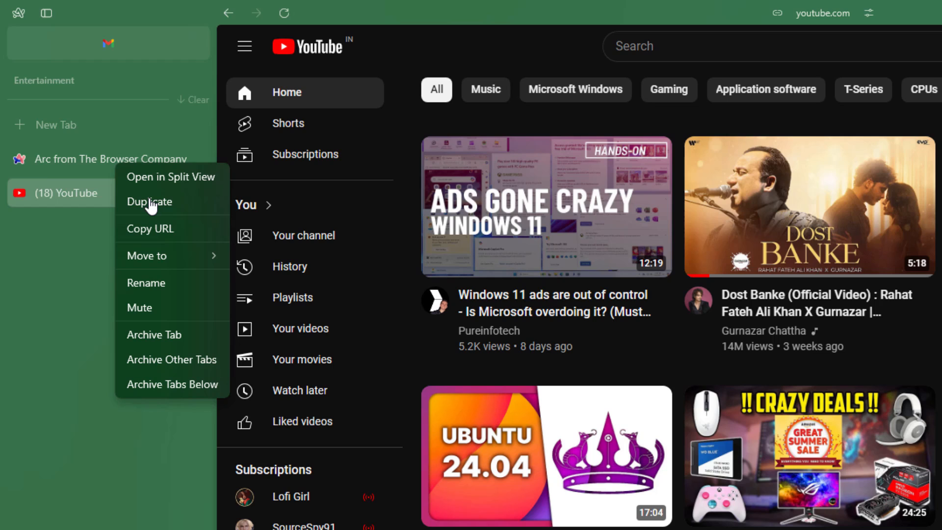
{"action": "left_click", "coordinate": [146, 255]}
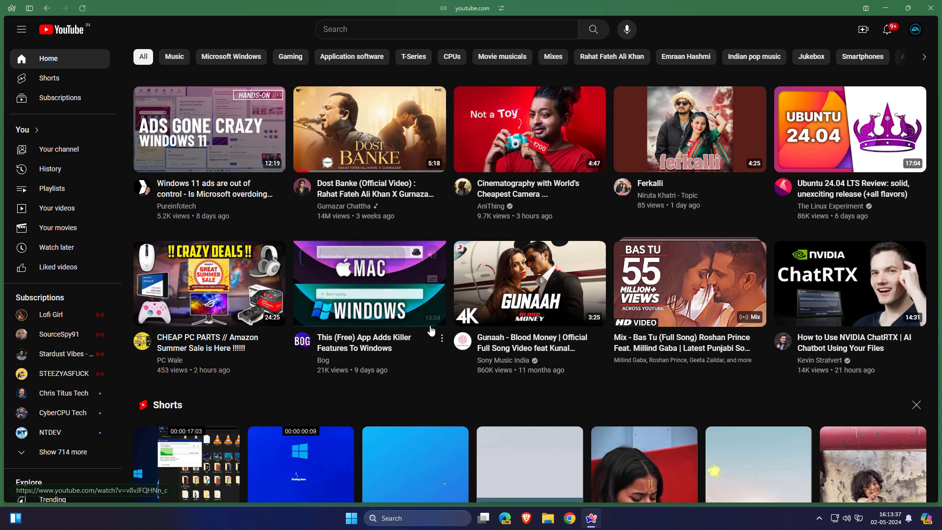
{"action": "mouse_move", "coordinate": [764, 101]}
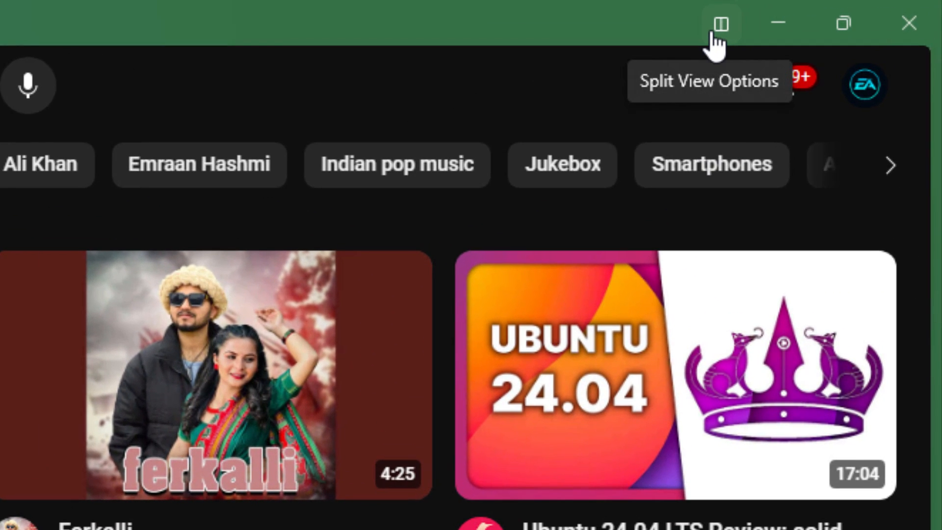
Step: Use Split View Options to place Google and Gmail panes beside YouTube
{"action": "left_click", "coordinate": [721, 24]}
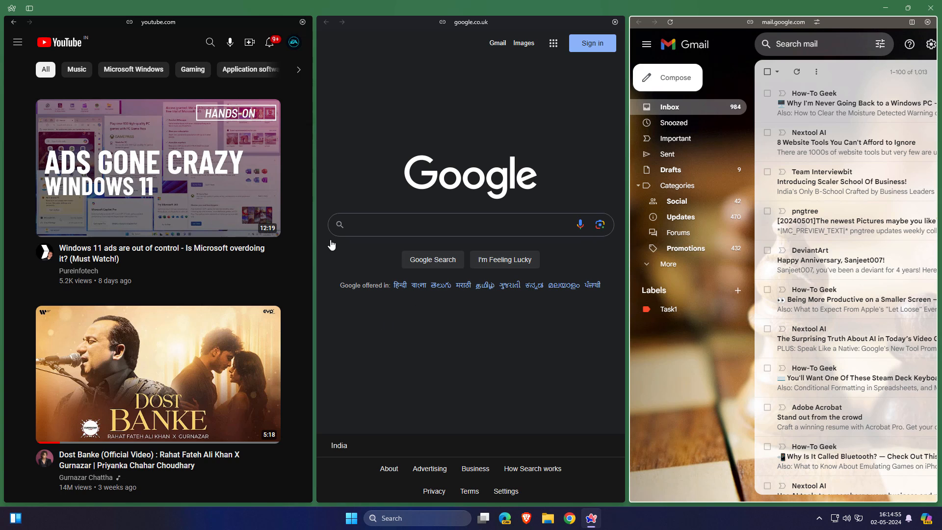
{"action": "mouse_move", "coordinate": [574, 339]}
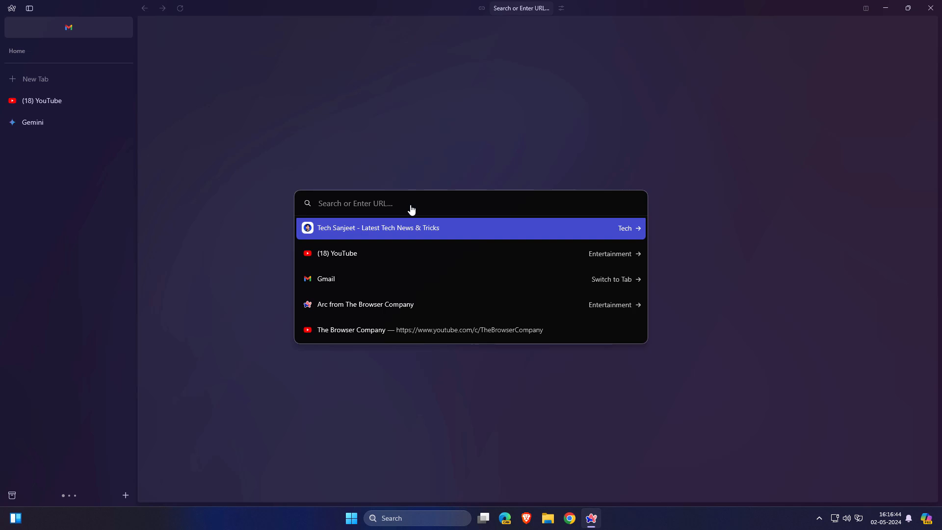
{"action": "mouse_move", "coordinate": [12, 9]}
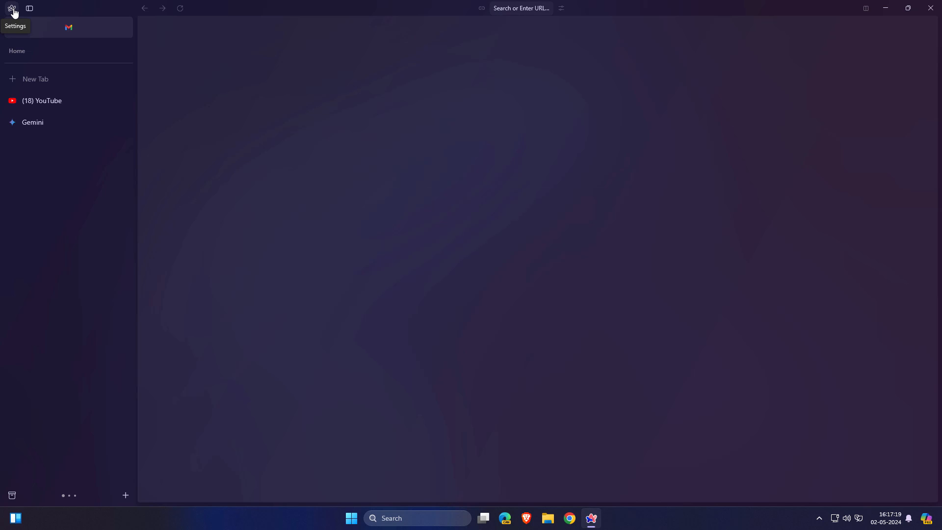
Step: Bring up the Arc logo menu to see the Home, Entertainment and Tech spaces
{"action": "left_click", "coordinate": [11, 9]}
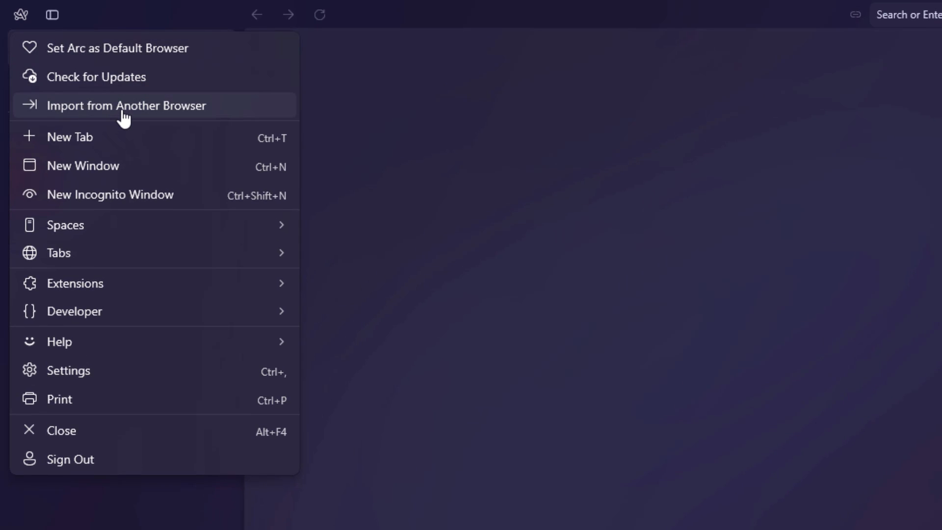
{"action": "mouse_move", "coordinate": [120, 151]}
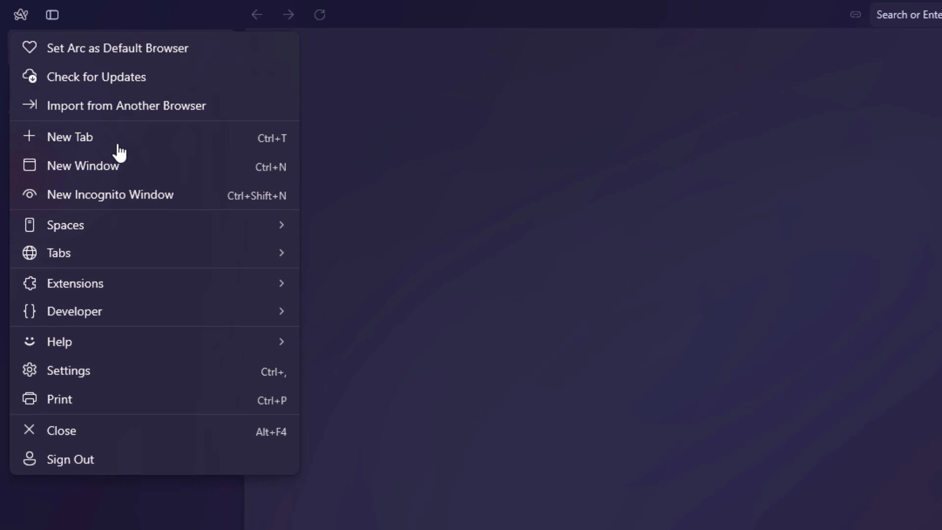
{"action": "mouse_move", "coordinate": [120, 203]}
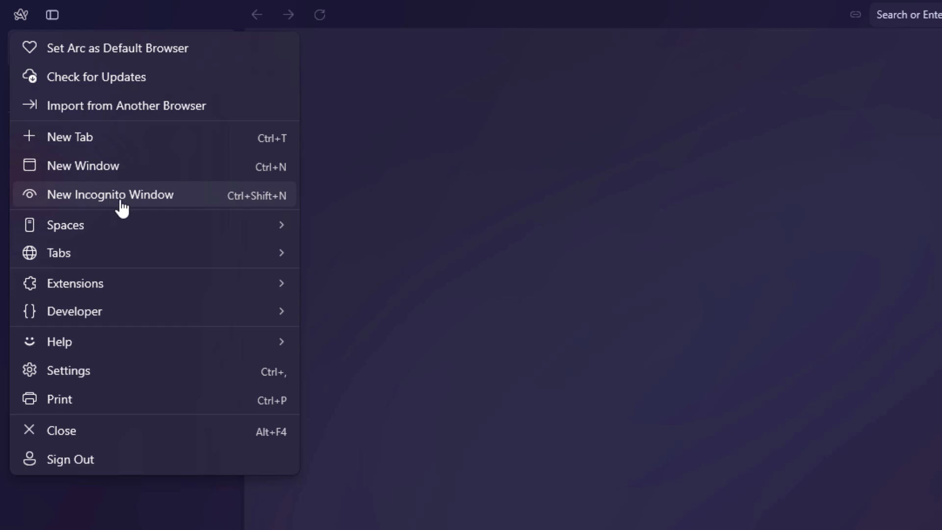
{"action": "mouse_move", "coordinate": [66, 225]}
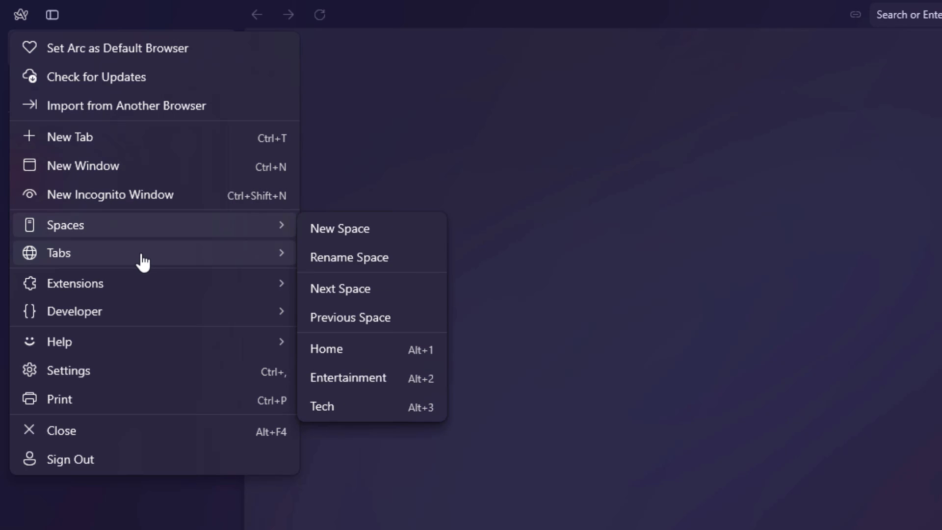
{"action": "mouse_move", "coordinate": [56, 252]}
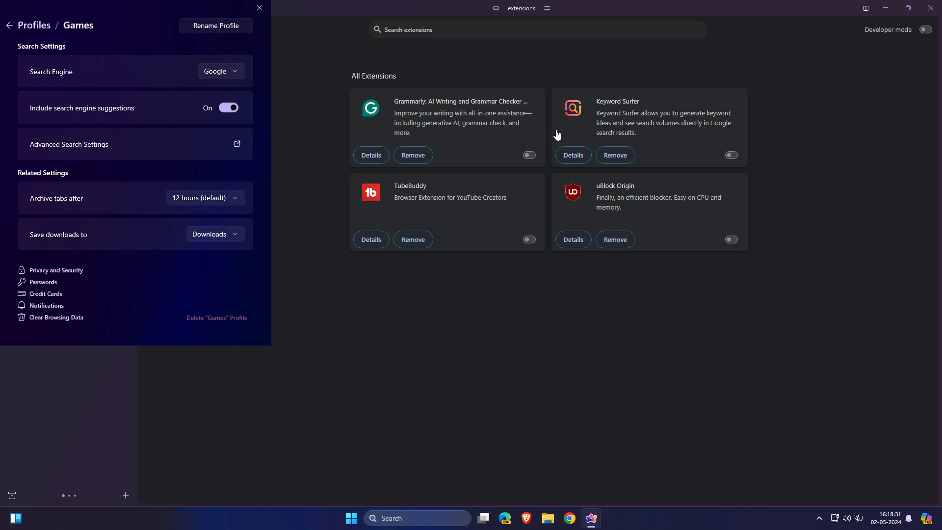
Step: Review the profile's search engines, then the Performance, Search engine and Reset settings pages
{"action": "left_click", "coordinate": [219, 70]}
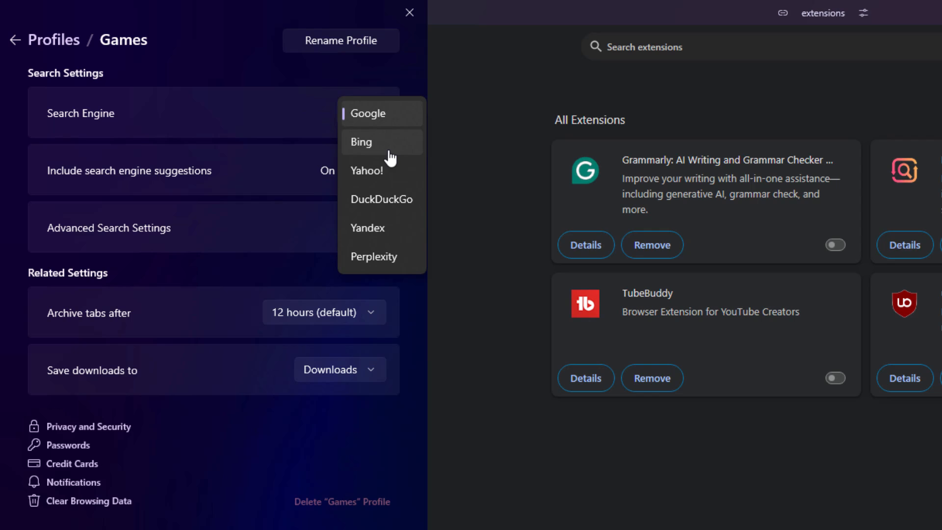
{"action": "mouse_move", "coordinate": [392, 233]}
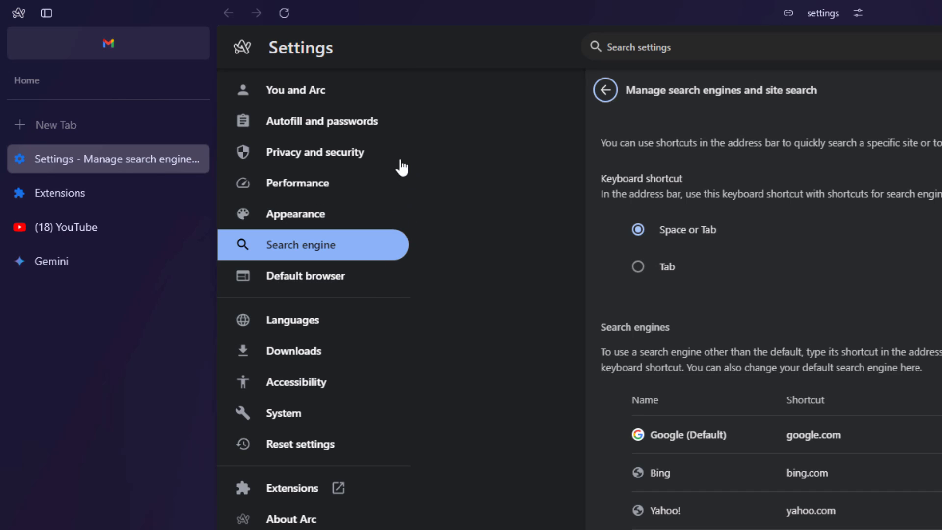
{"action": "left_click", "coordinate": [322, 119]}
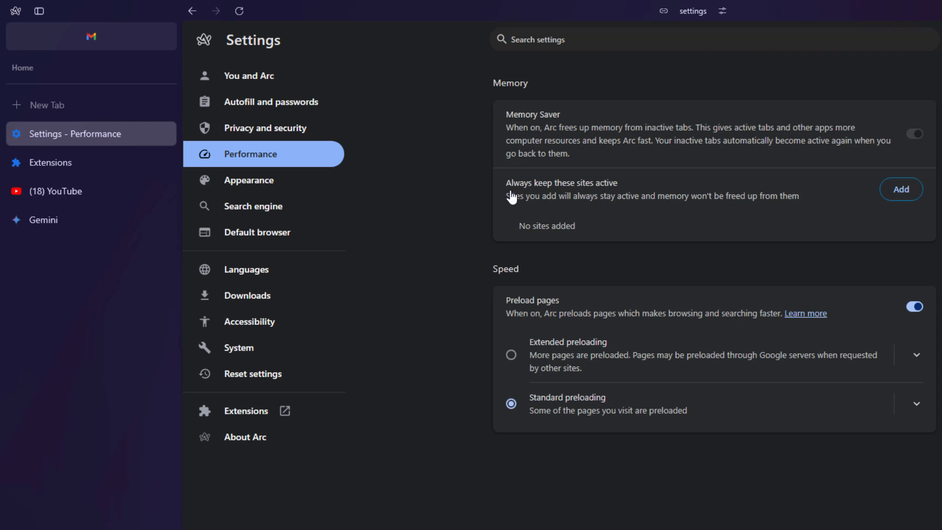
{"action": "left_click", "coordinate": [253, 205]}
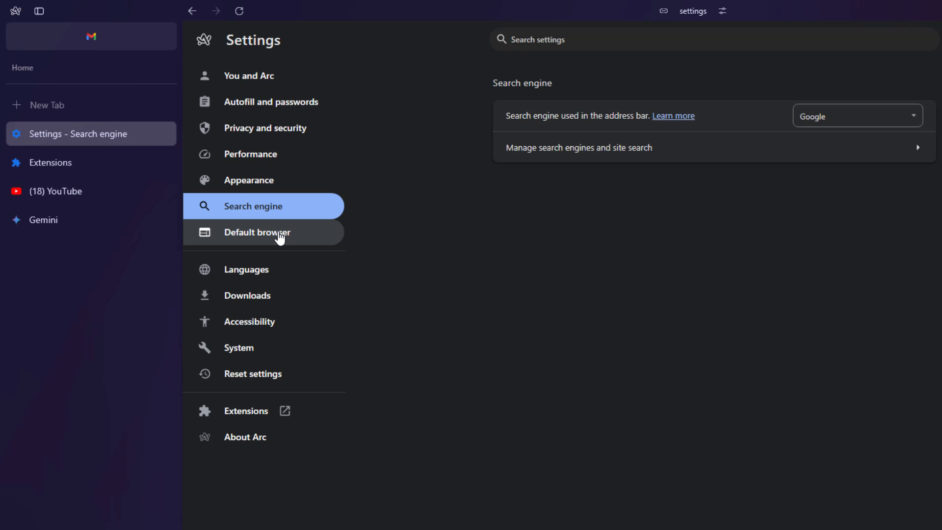
{"action": "mouse_move", "coordinate": [294, 385]}
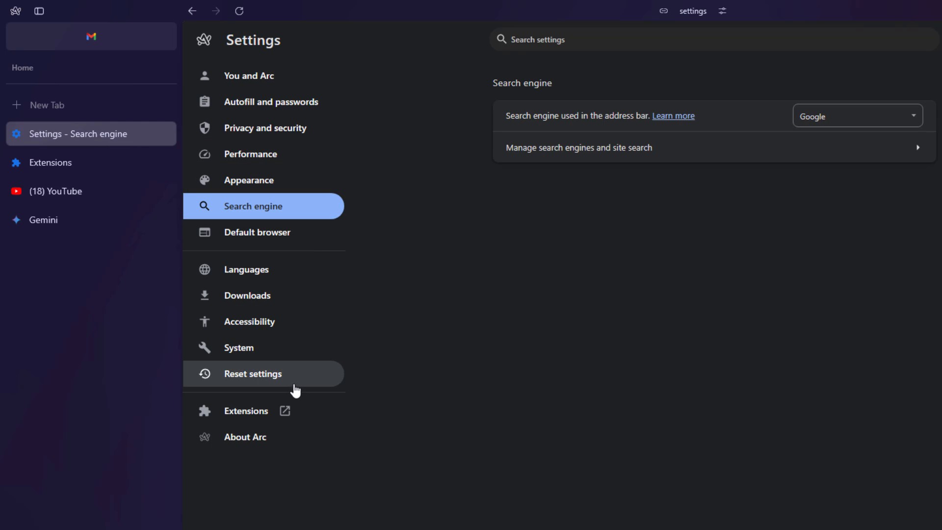
{"action": "left_click", "coordinate": [255, 373]}
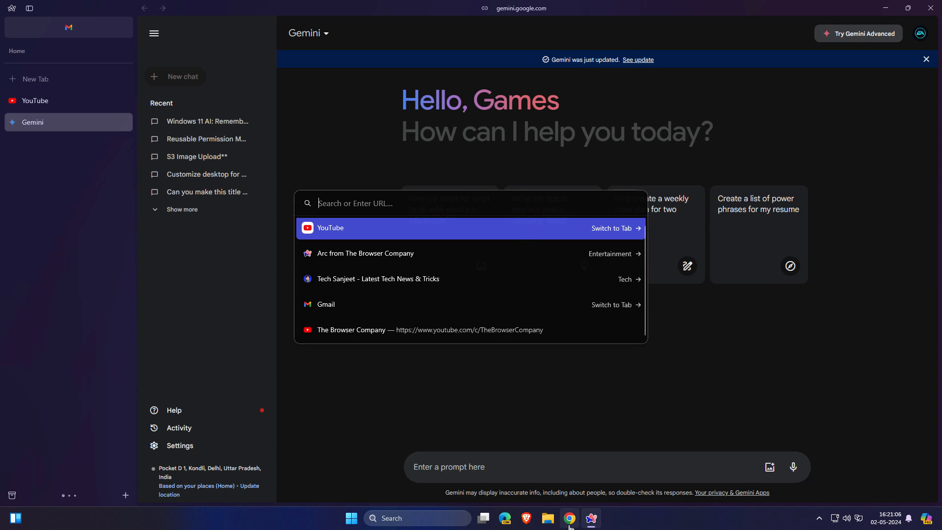
{"action": "mouse_move", "coordinate": [568, 518]}
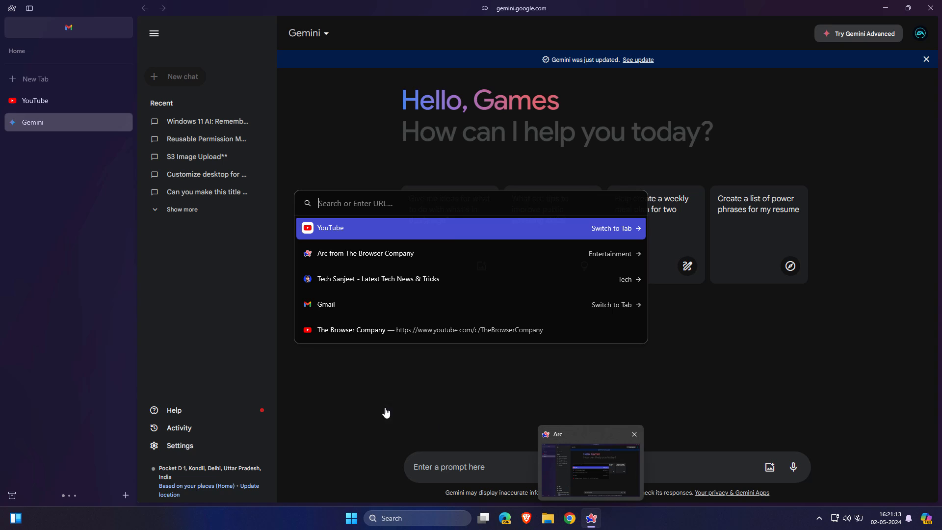
{"action": "mouse_move", "coordinate": [109, 439]}
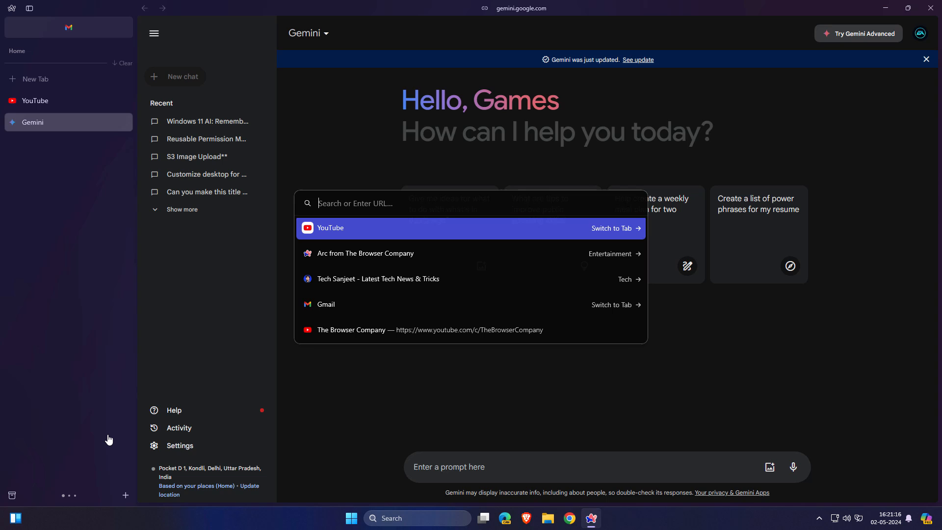
{"action": "mouse_move", "coordinate": [103, 431]}
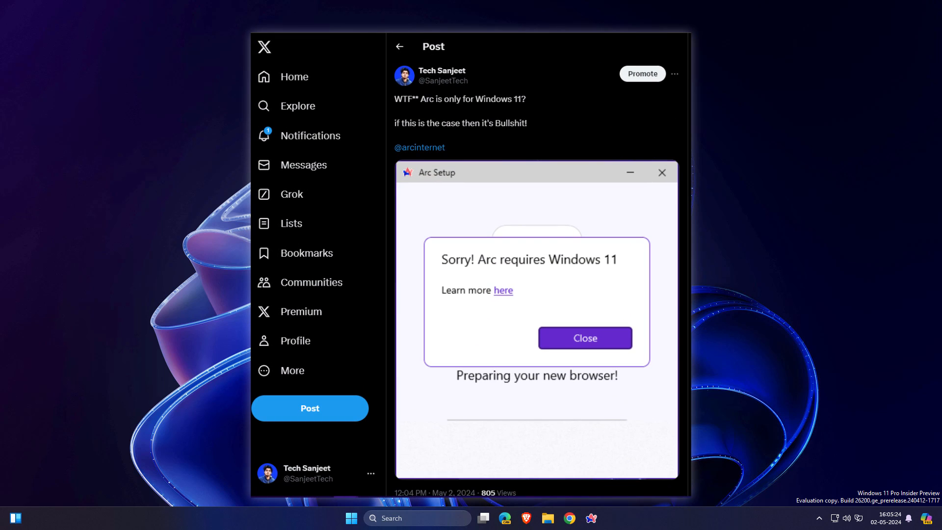
{"action": "left_click", "coordinate": [584, 338]}
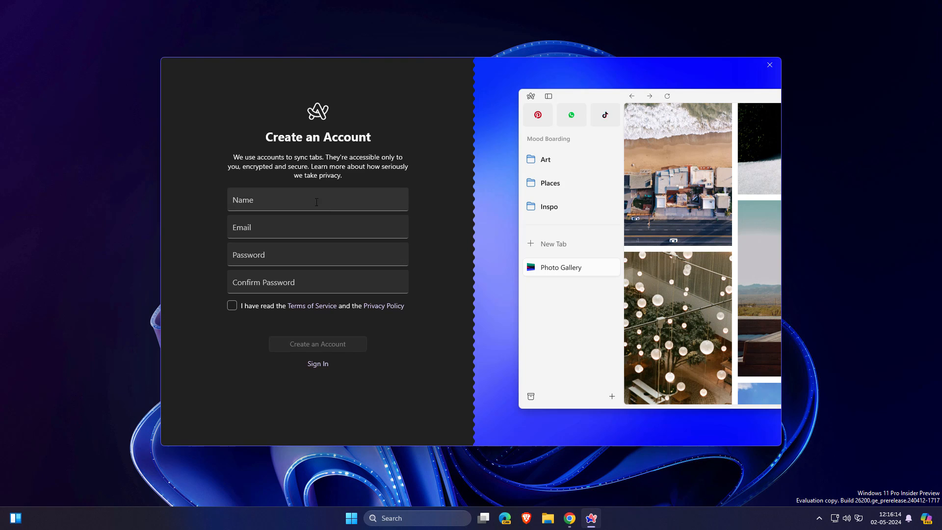
{"action": "type", "text": "Tech Sanjeet"}
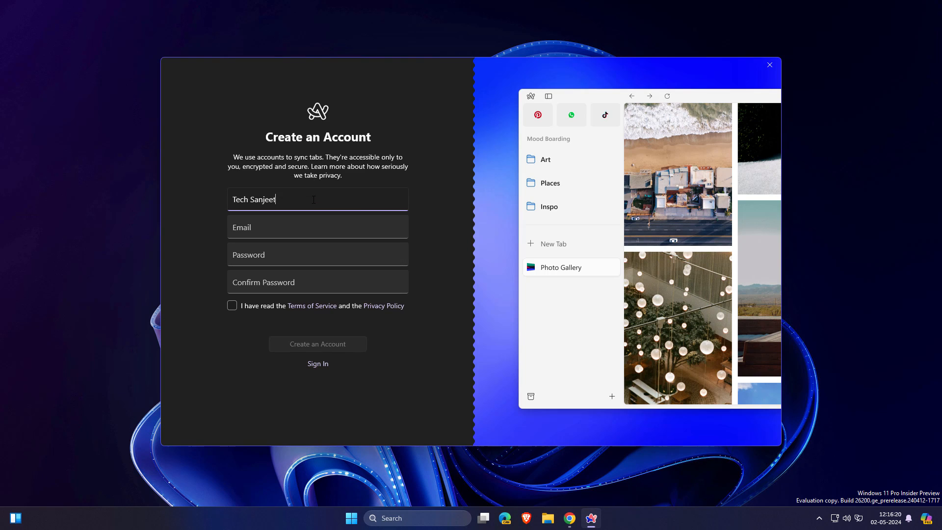
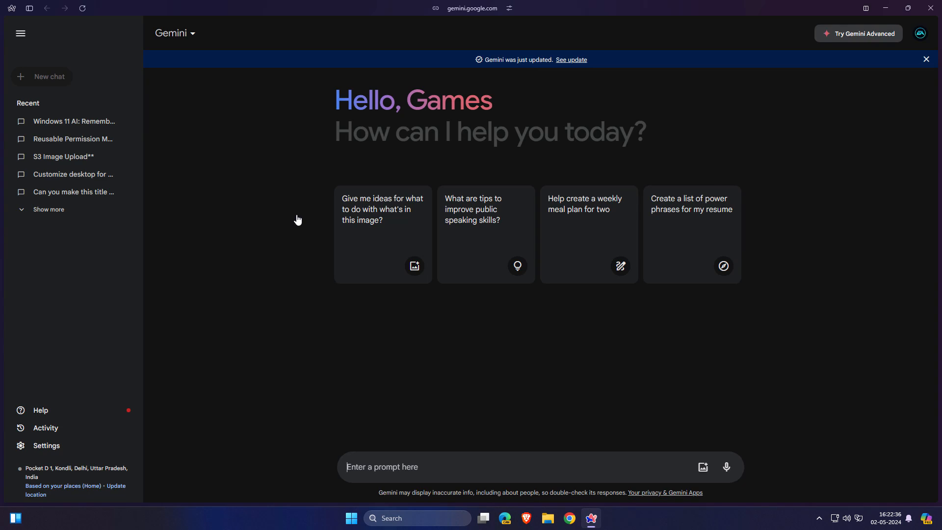
Step: Dismiss the 'Gemini was just updated' banner to reveal the full Gemini greeting page
{"action": "left_click", "coordinate": [925, 59]}
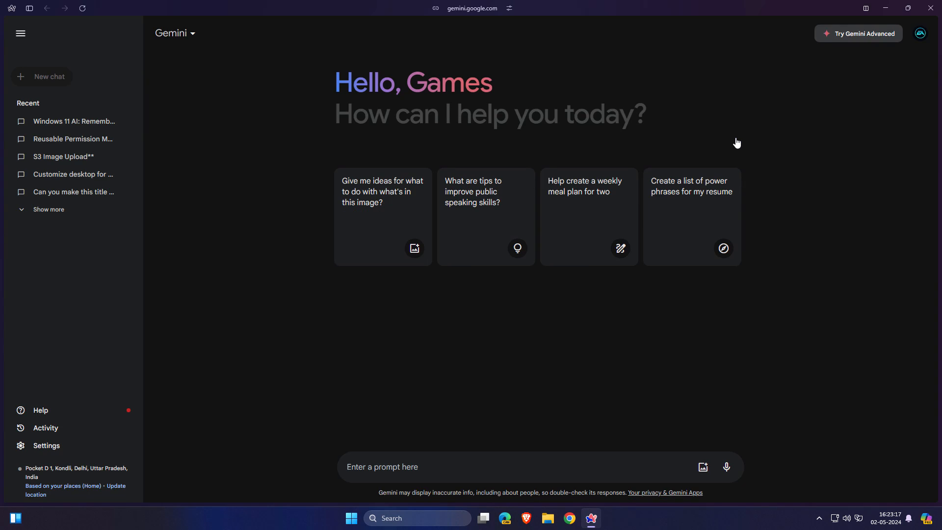
{"action": "mouse_move", "coordinate": [804, 137]}
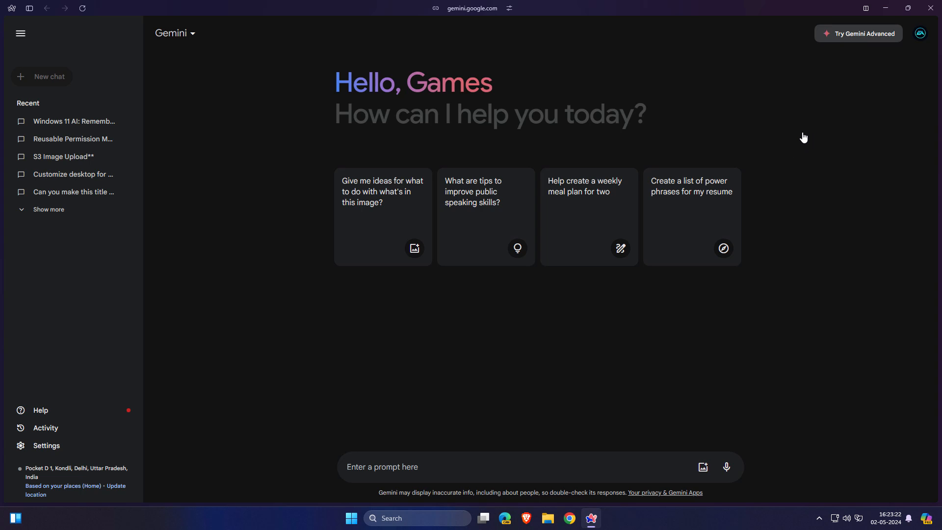